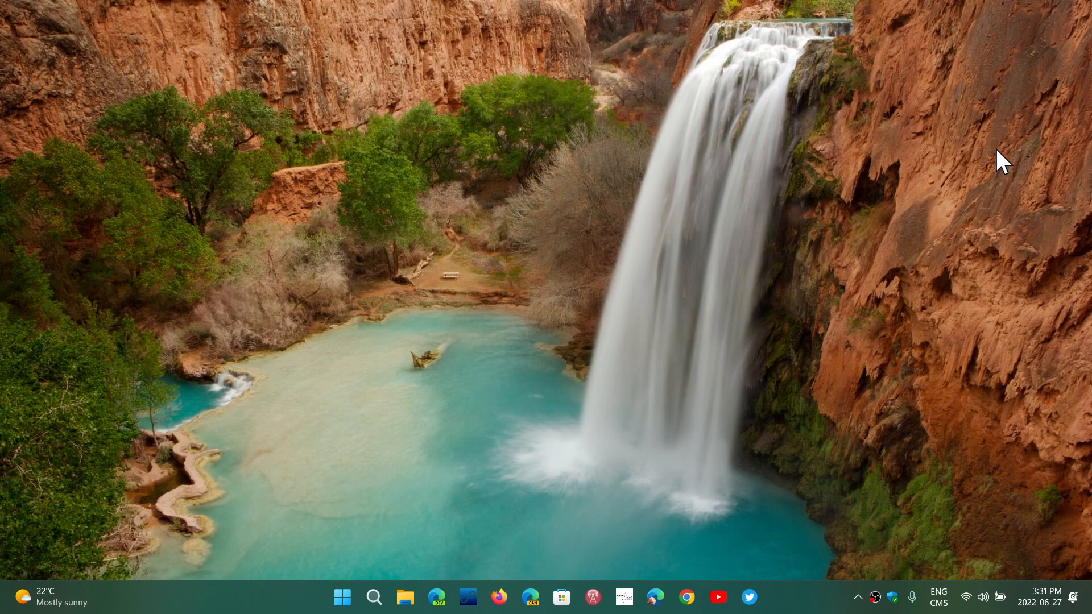
mouse_move(580, 334)
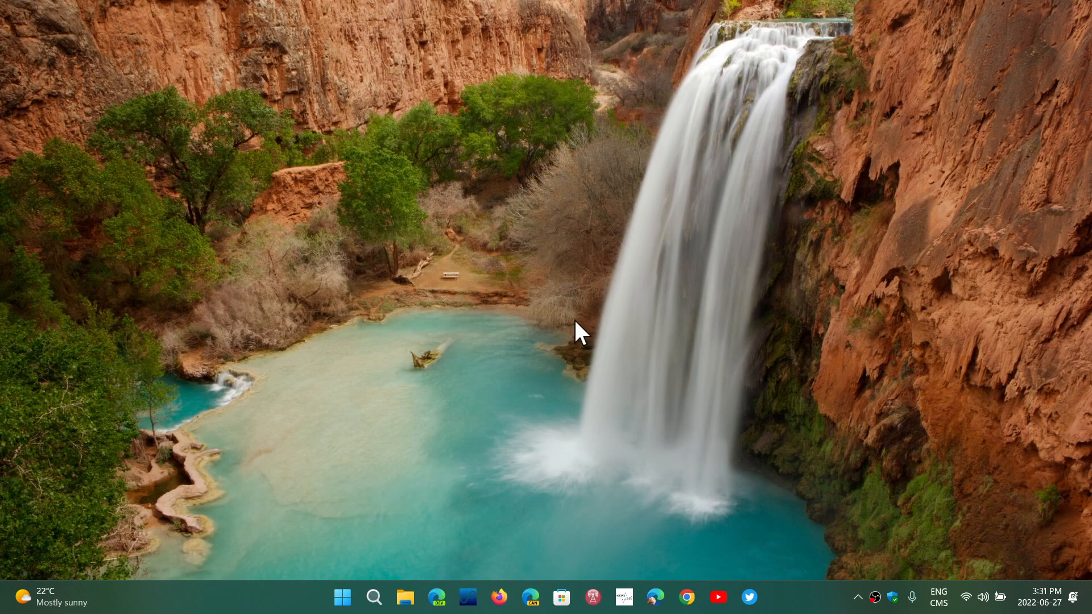
mouse_move(406, 523)
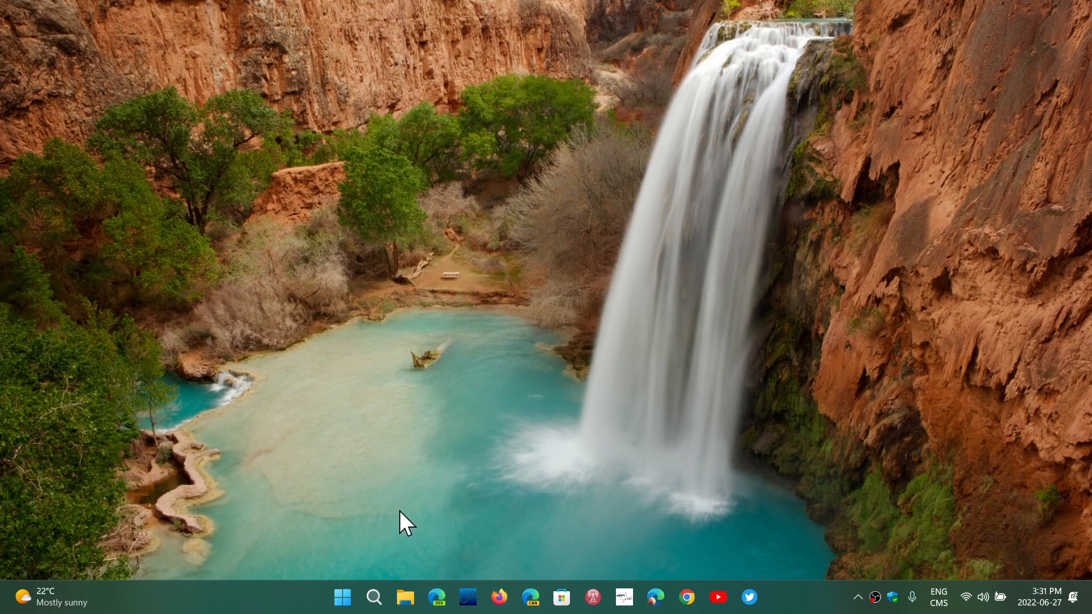
- Launch Task Manager from the Start button's quick link menu
right_click(343, 597)
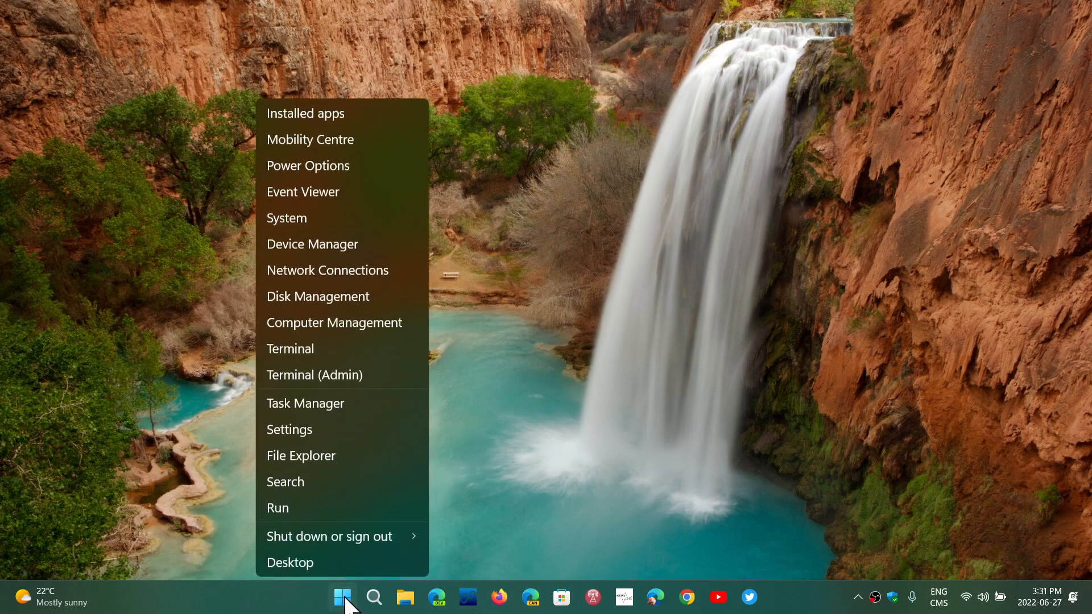
mouse_move(349, 436)
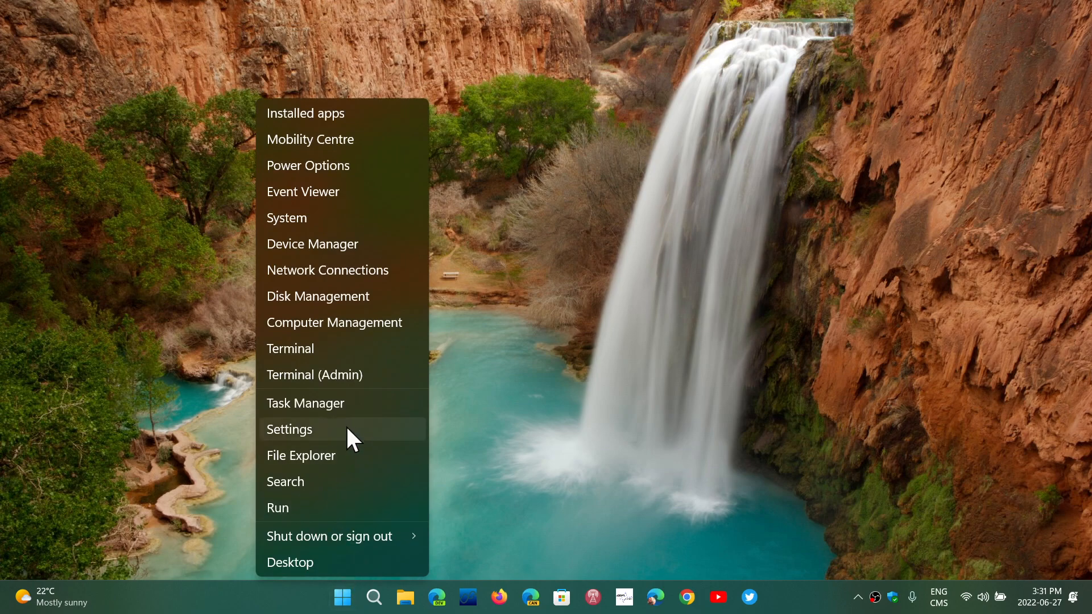
click(305, 403)
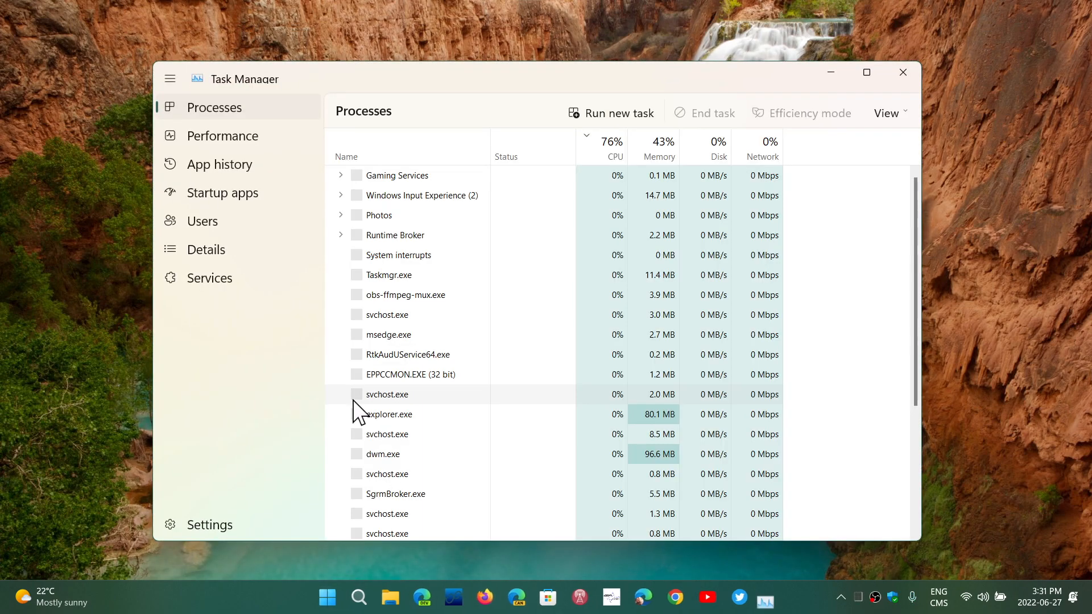
- Show the Performance page's Memory details: 16.0 GB with 2 of 2 slots used
click(224, 135)
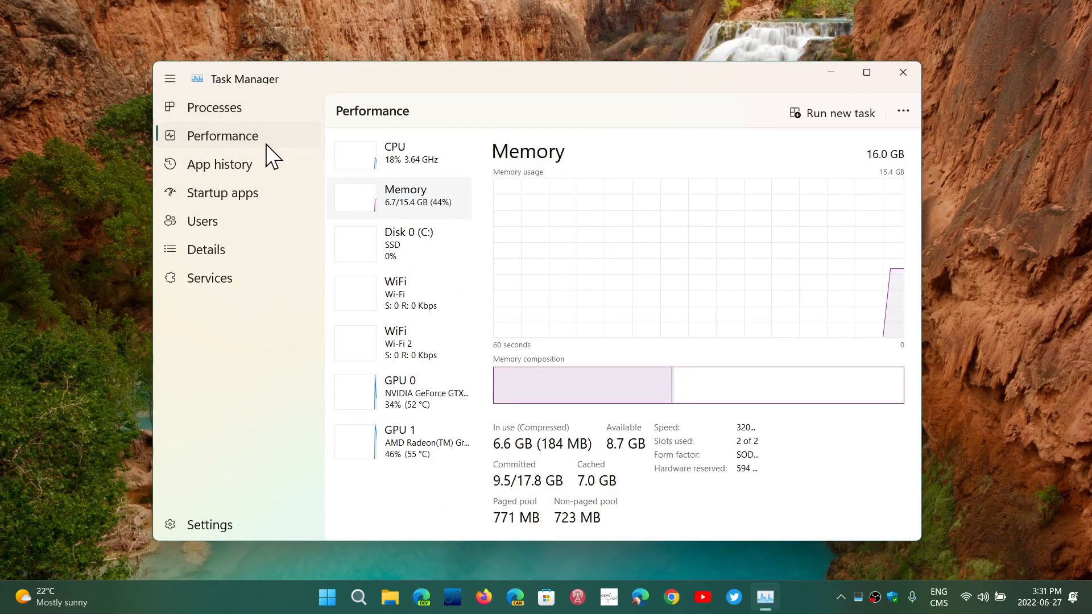
mouse_move(492, 198)
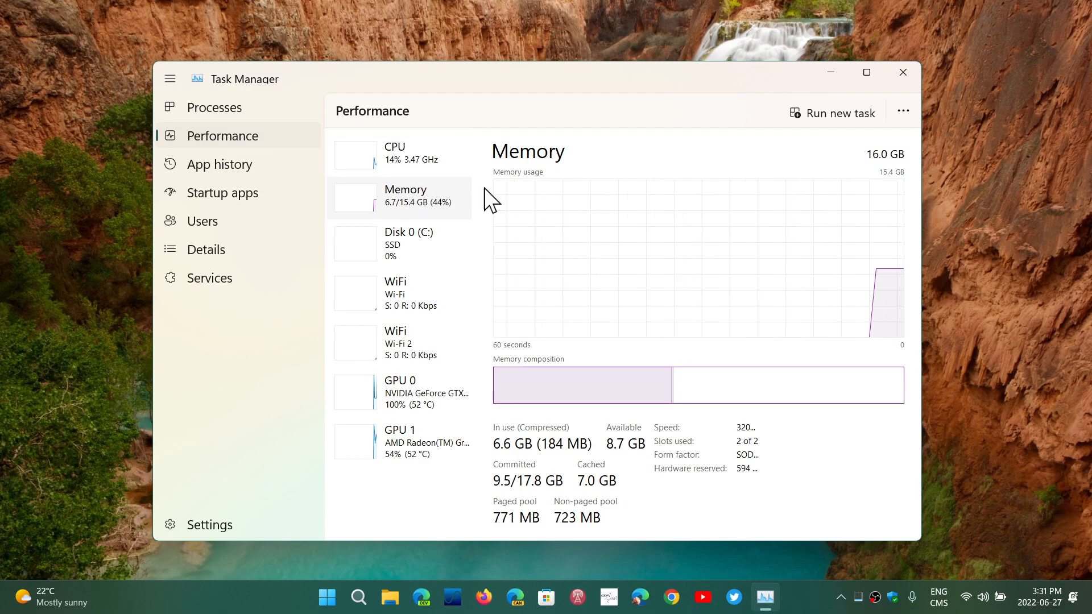
mouse_move(745, 442)
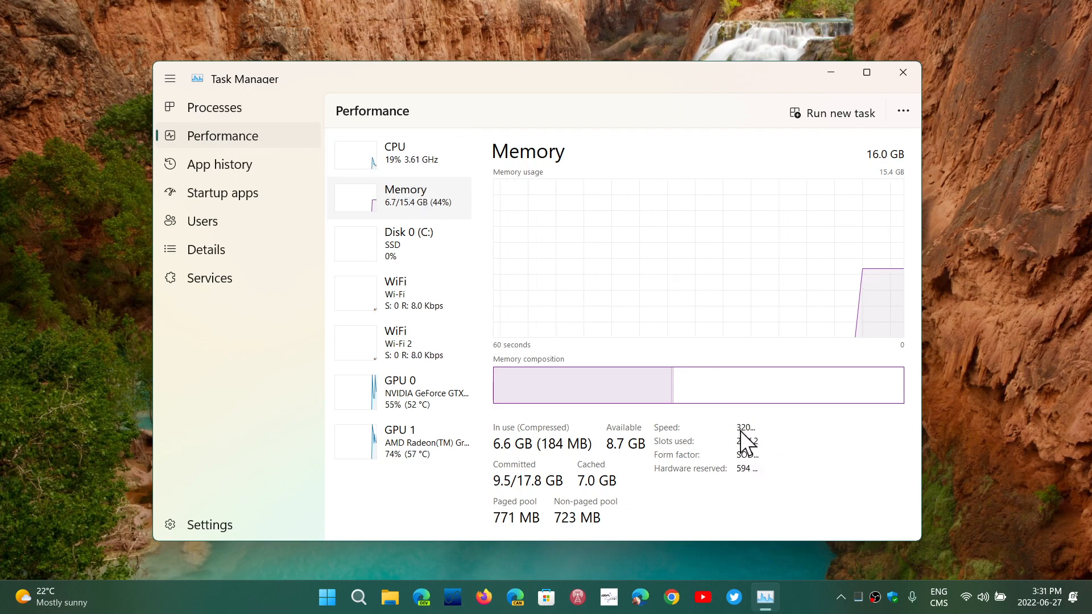
mouse_move(689, 435)
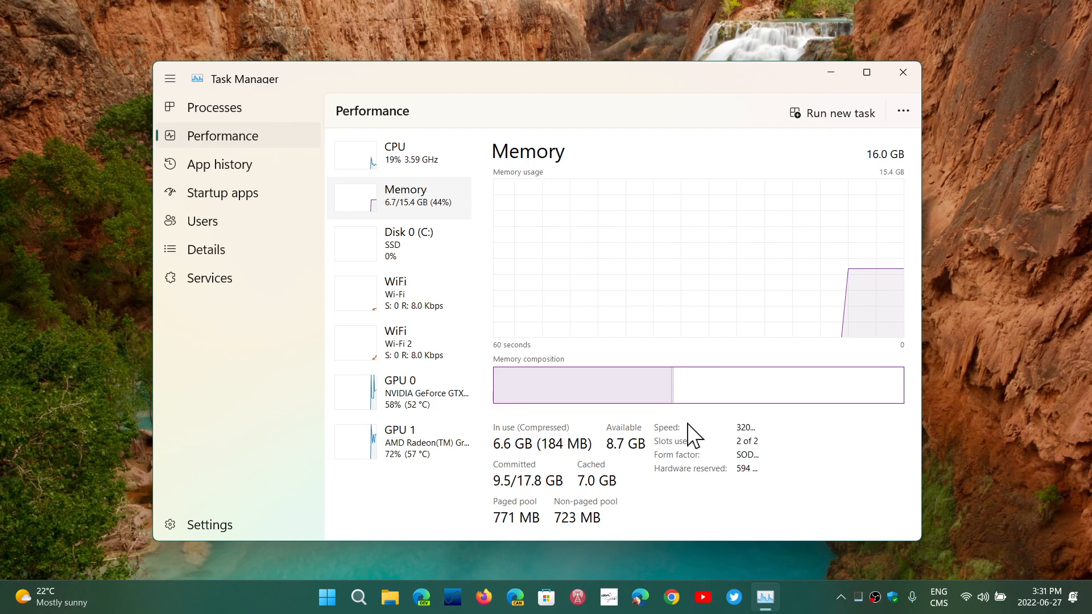
mouse_move(707, 453)
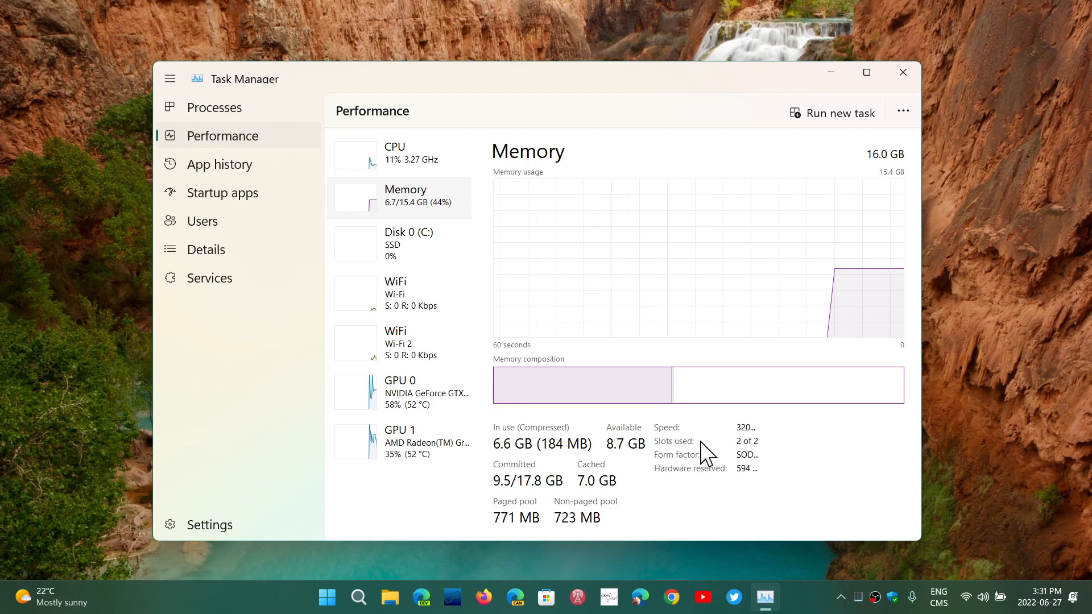
mouse_move(787, 456)
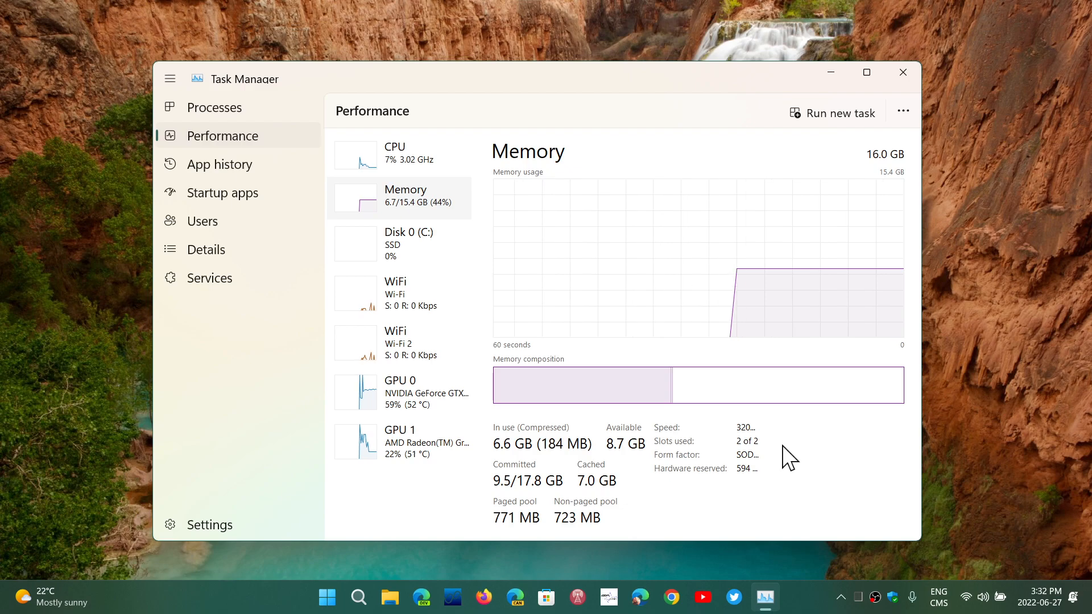
mouse_move(882, 285)
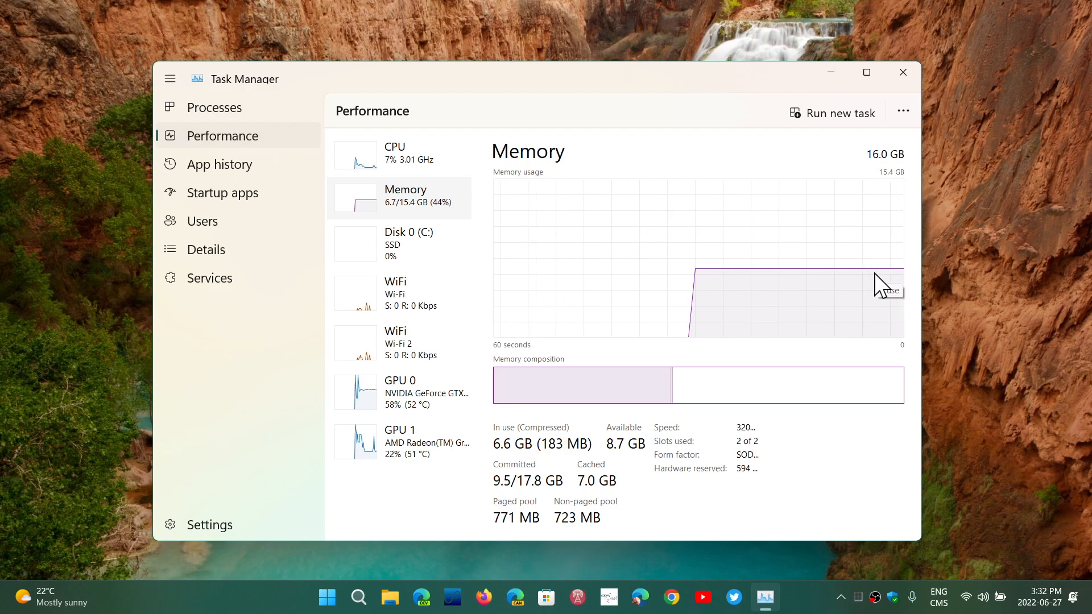
mouse_move(777, 475)
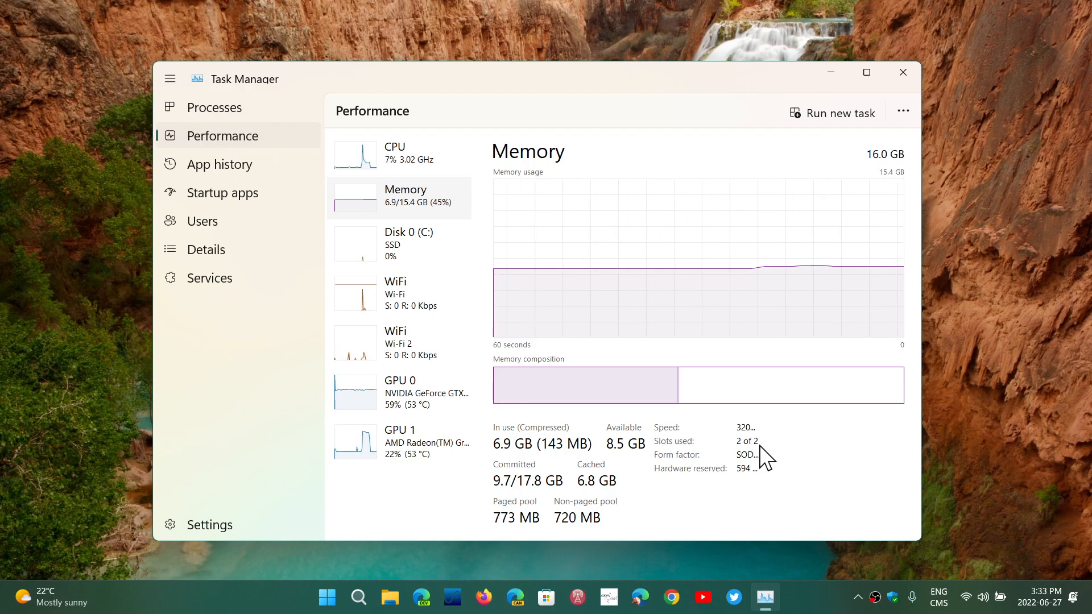
mouse_move(829, 479)
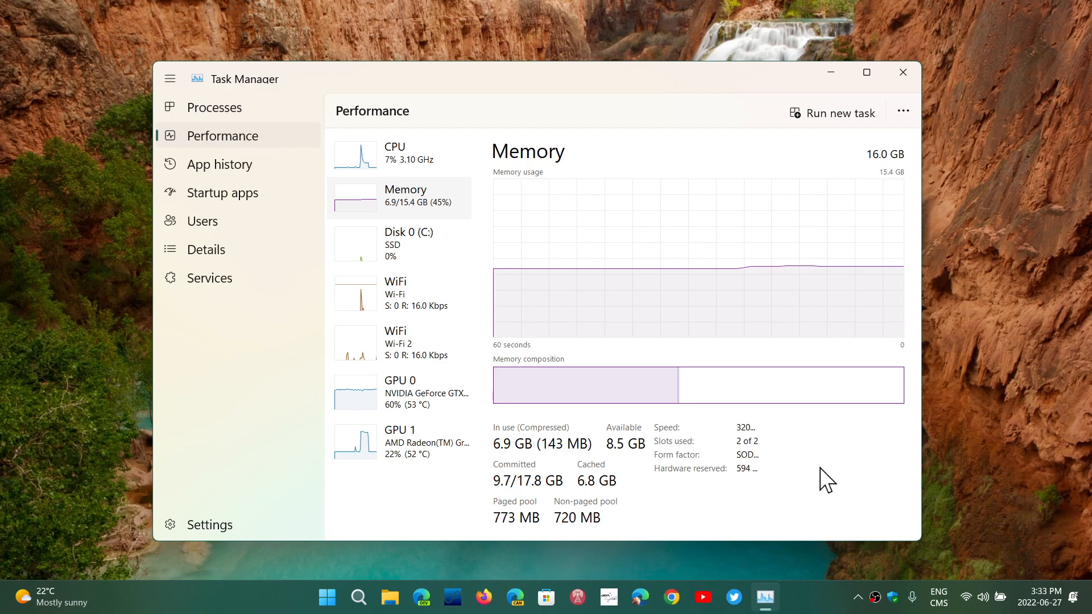
mouse_move(903, 71)
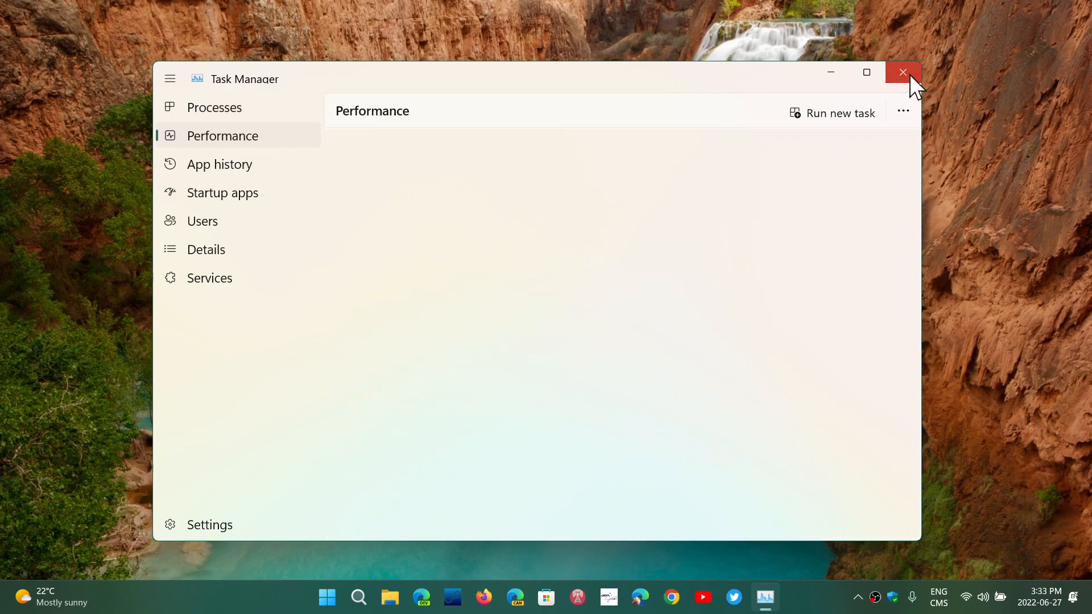
- Close Task Manager, leaving the Windows 11 desktop showing
click(903, 73)
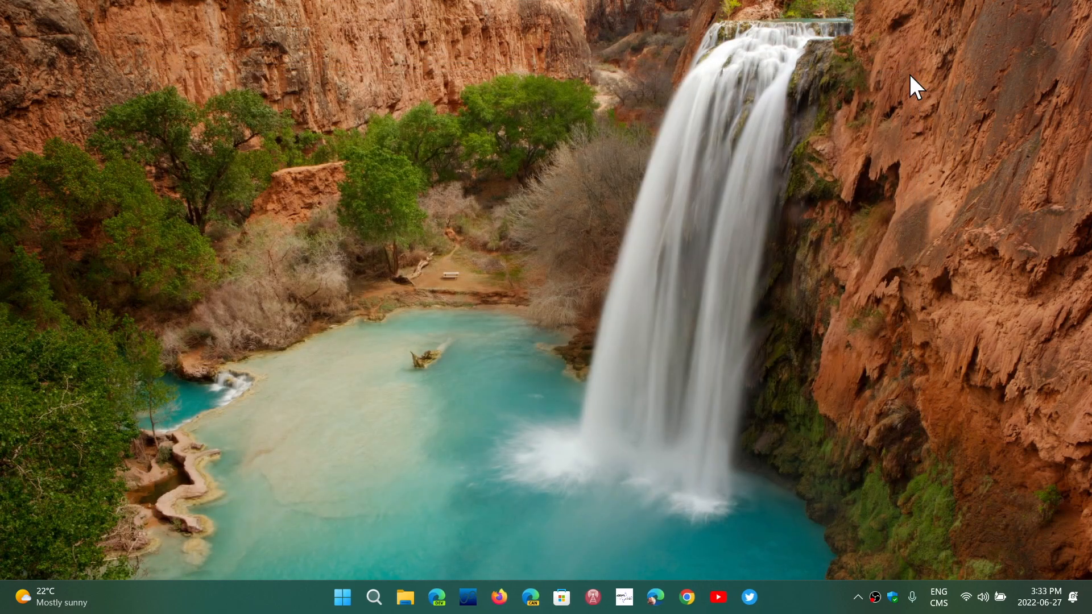